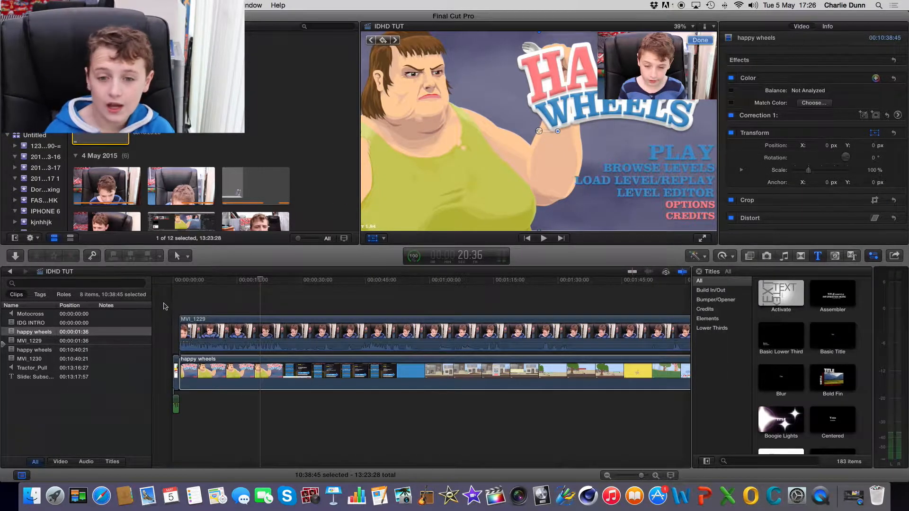
Preview the finished project, then stack the MVI_1229 webcam clip above the happy wheels gameplay.
click(510, 281)
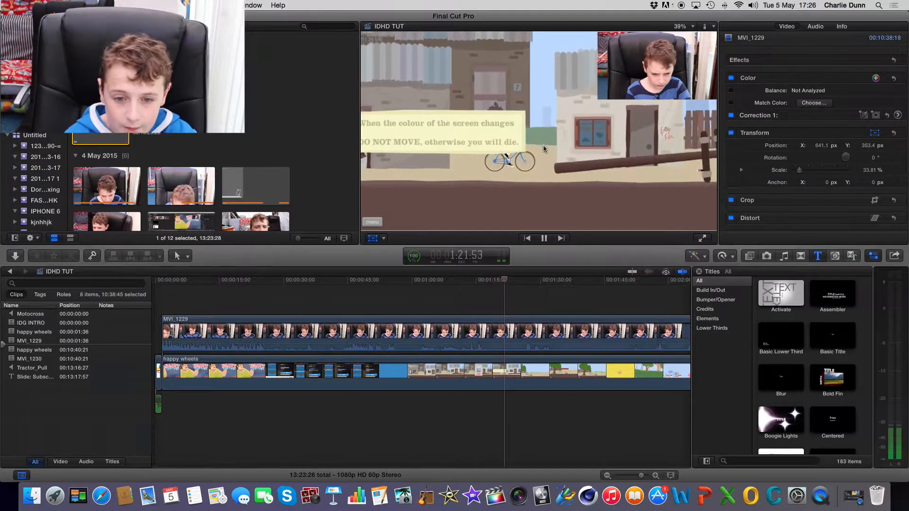
click(543, 237)
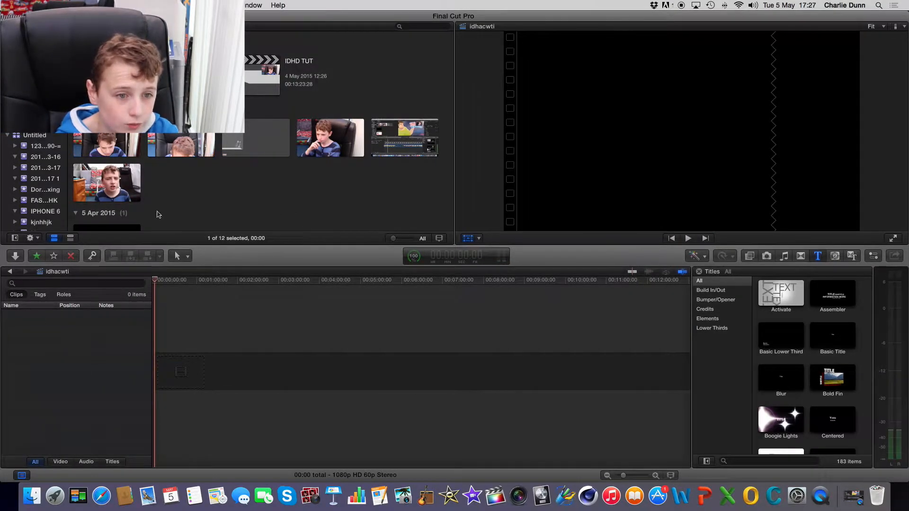
scroll(down, 3)
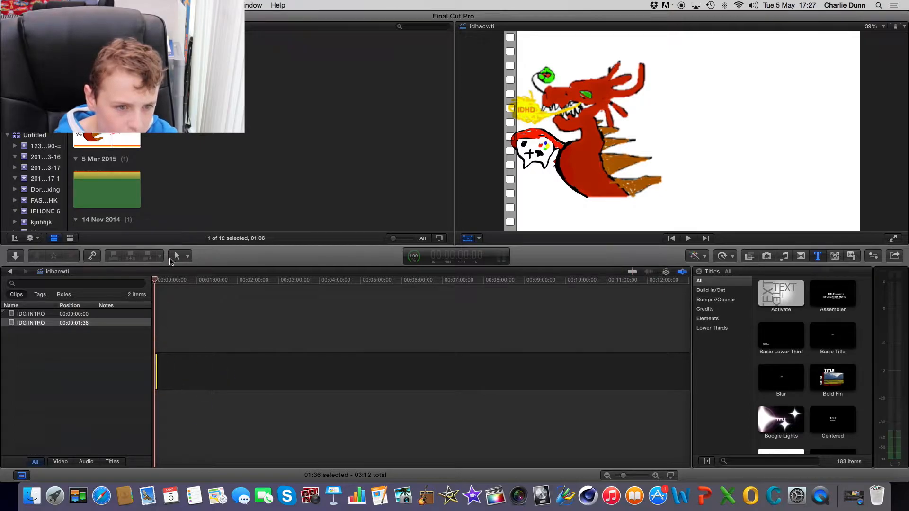
click(687, 239)
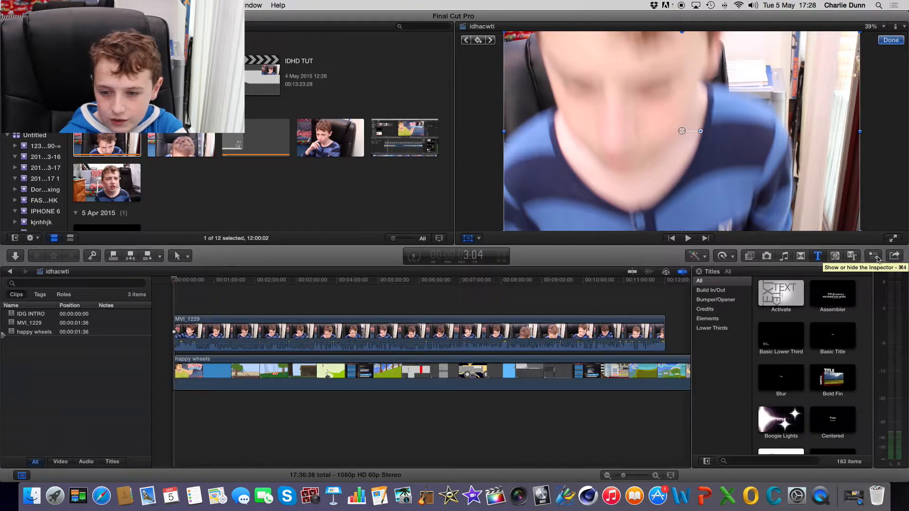
Show the Inspector for MVI_1229 and turn on its on-screen Transform handles.
click(873, 256)
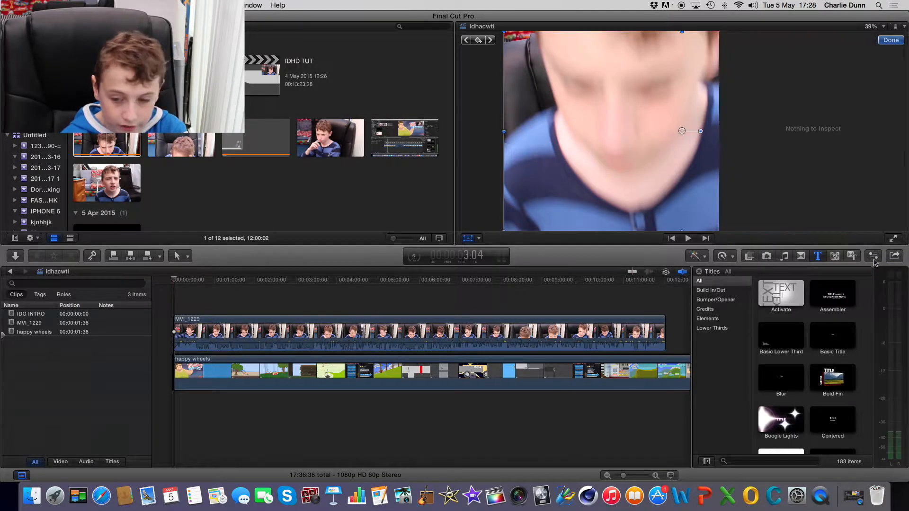
click(873, 255)
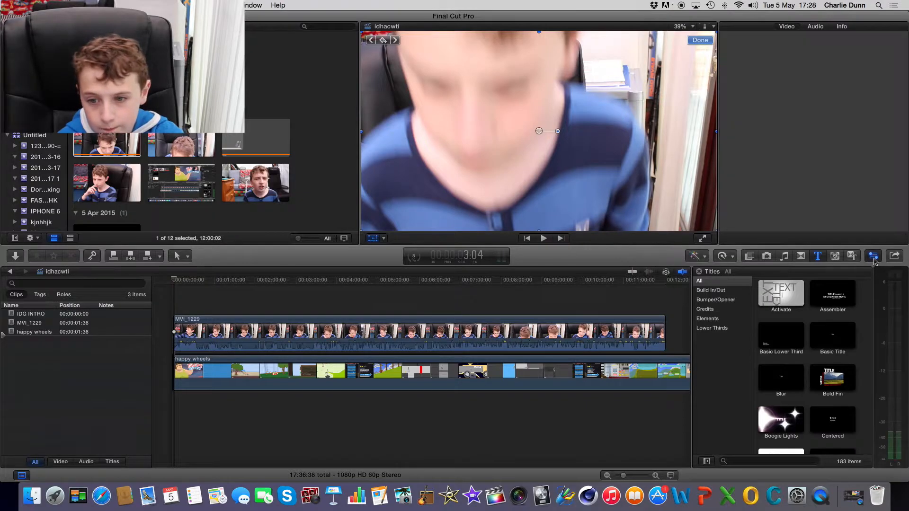
click(786, 26)
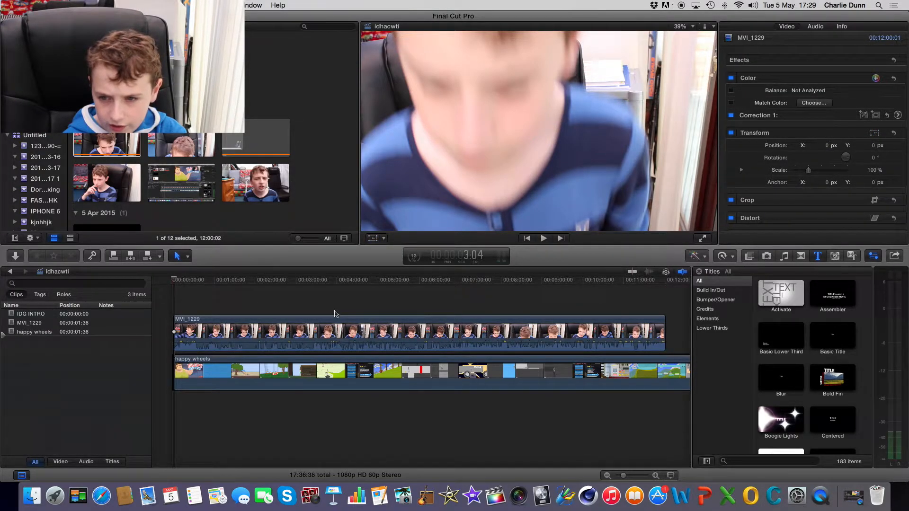
click(741, 132)
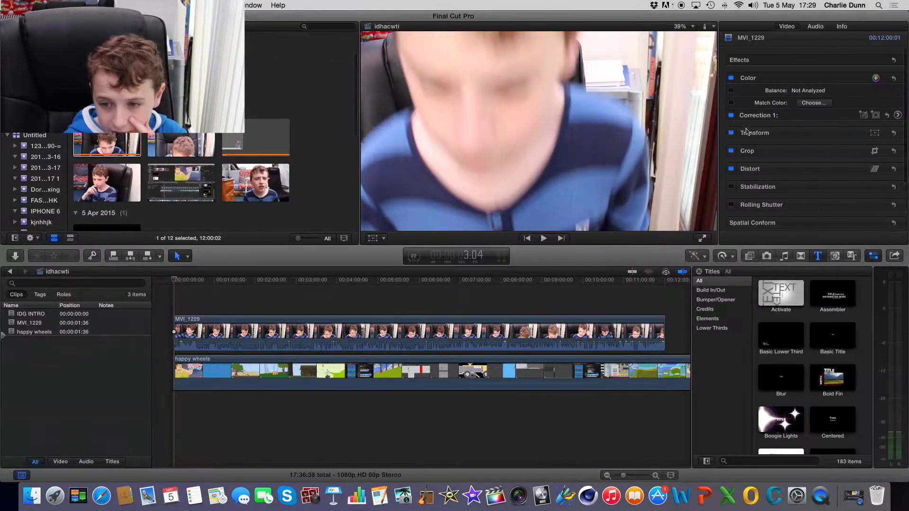
click(418, 333)
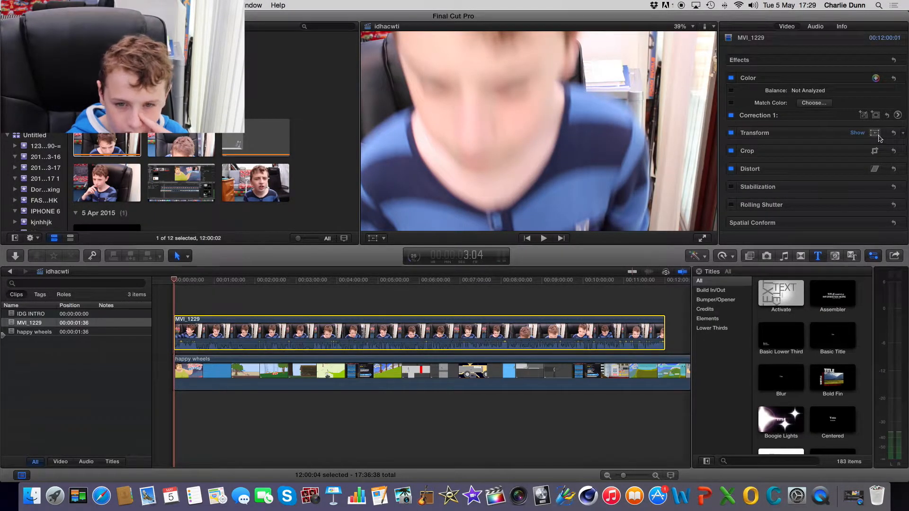
click(857, 132)
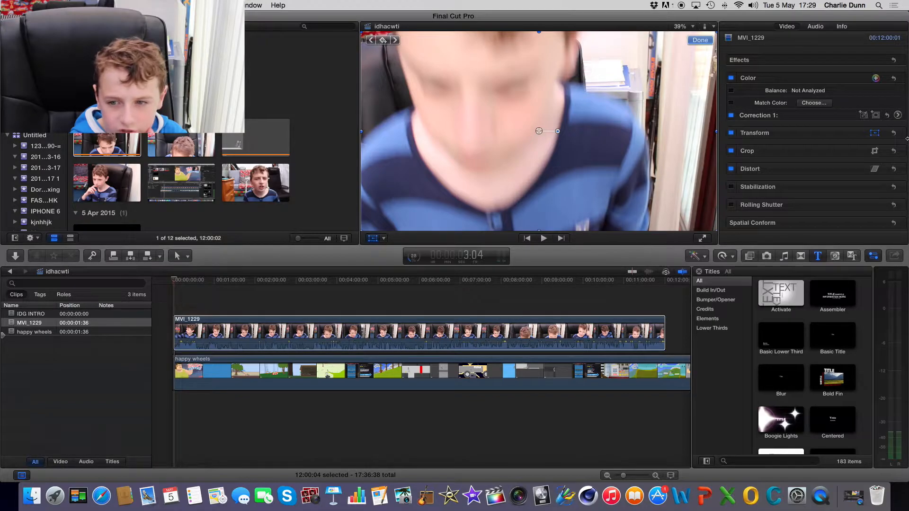
Scale MVI_1229 to about a quarter size, move it toward the top left and rotate it.
click(755, 133)
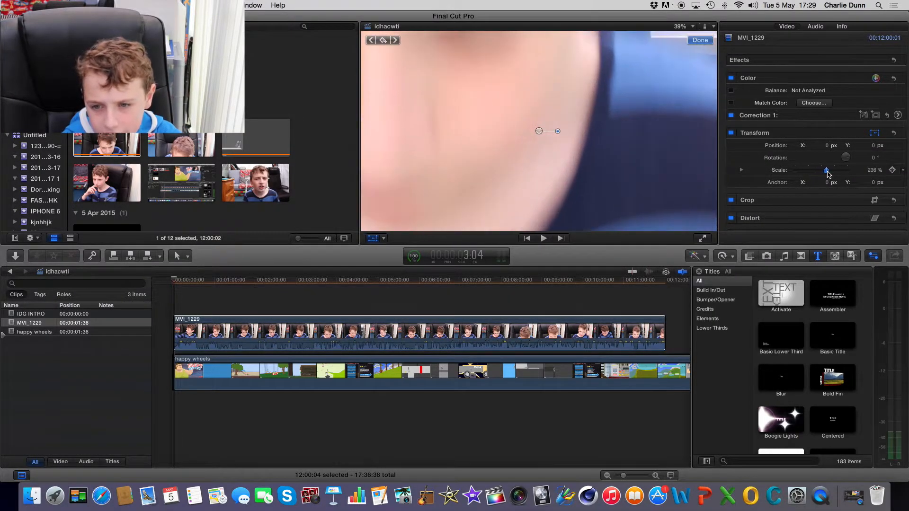
drag(826, 170, 803, 170)
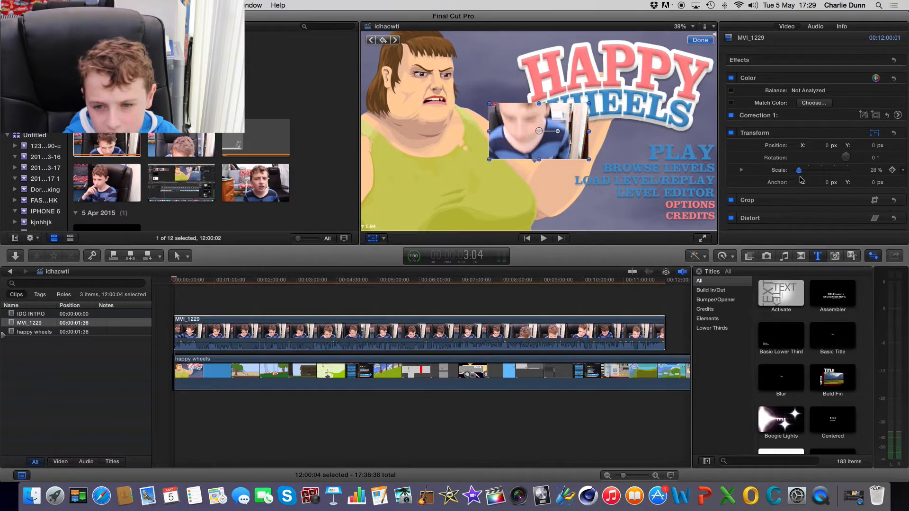
drag(800, 170, 818, 170)
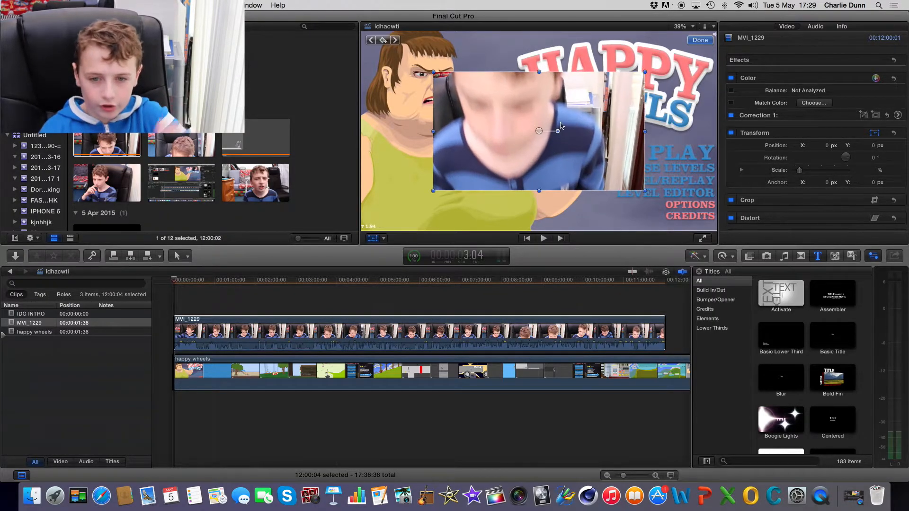
drag(539, 131, 475, 105)
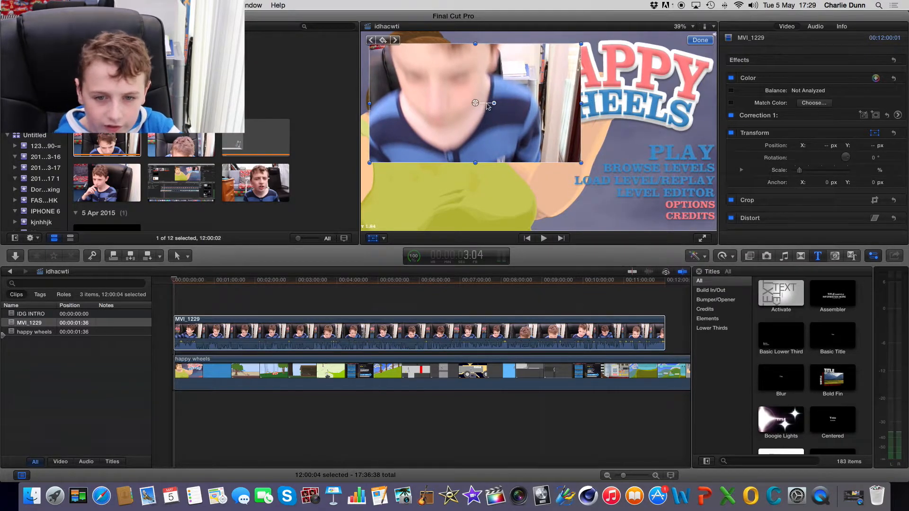
drag(494, 103, 498, 93)
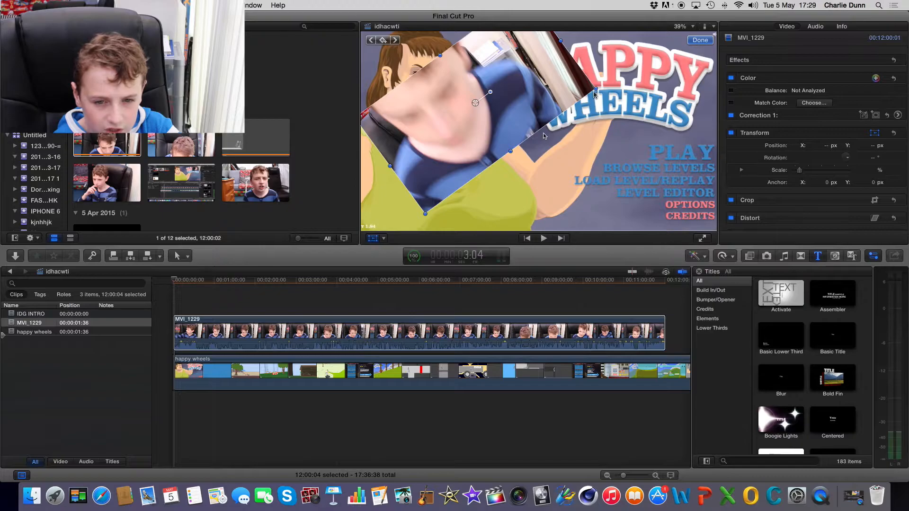
drag(490, 93, 466, 94)
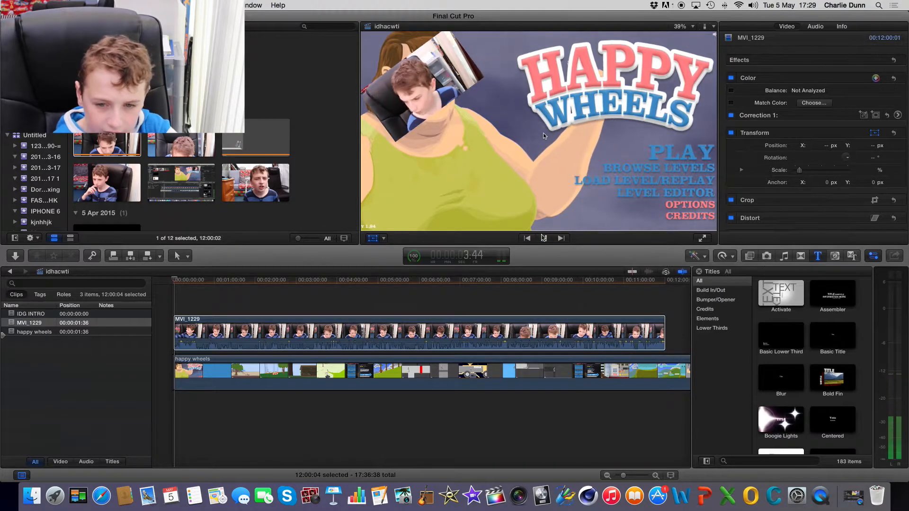
click(543, 238)
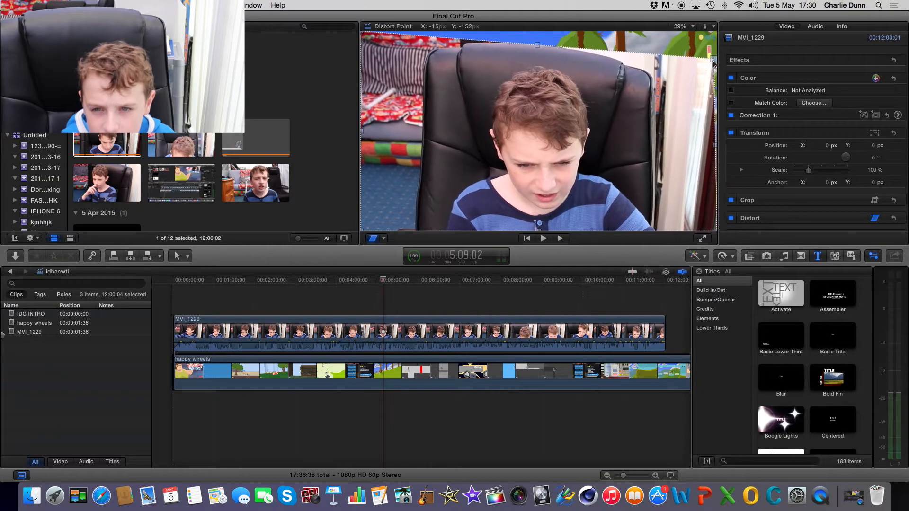
Drag MVI_1229's distort corners to skew and squash it into a sliver over the sled.
drag(709, 53, 699, 122)
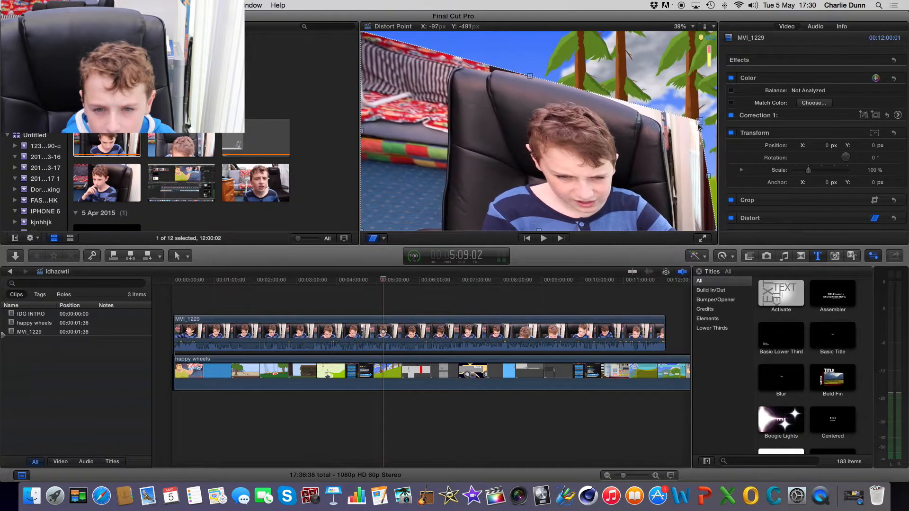
drag(699, 123, 699, 131)
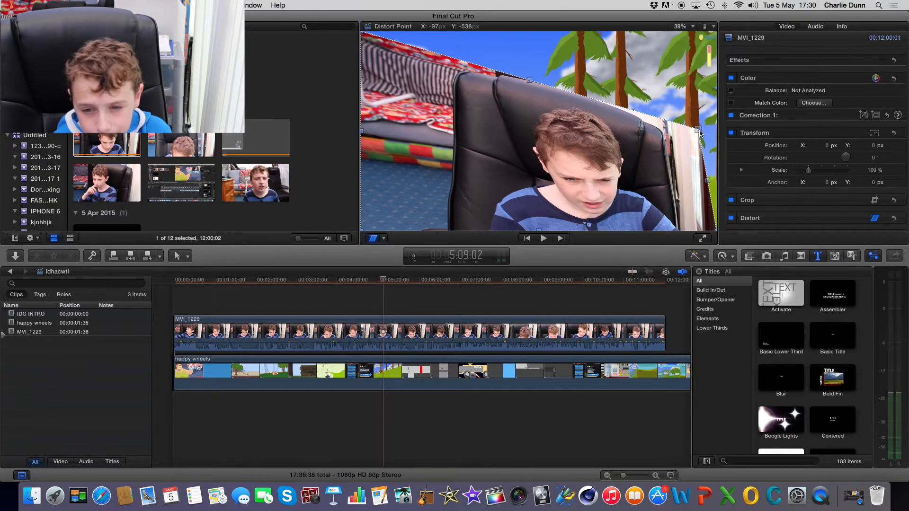
drag(699, 131, 716, 154)
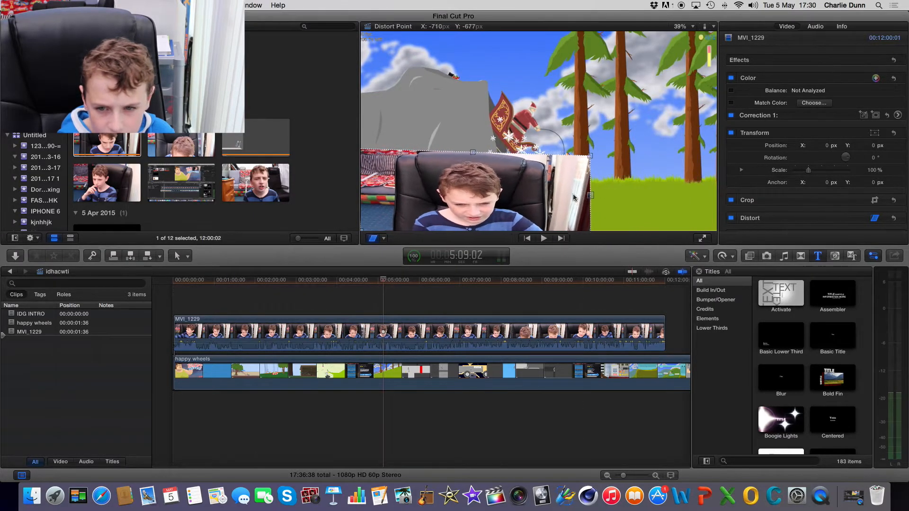
drag(589, 195, 496, 143)
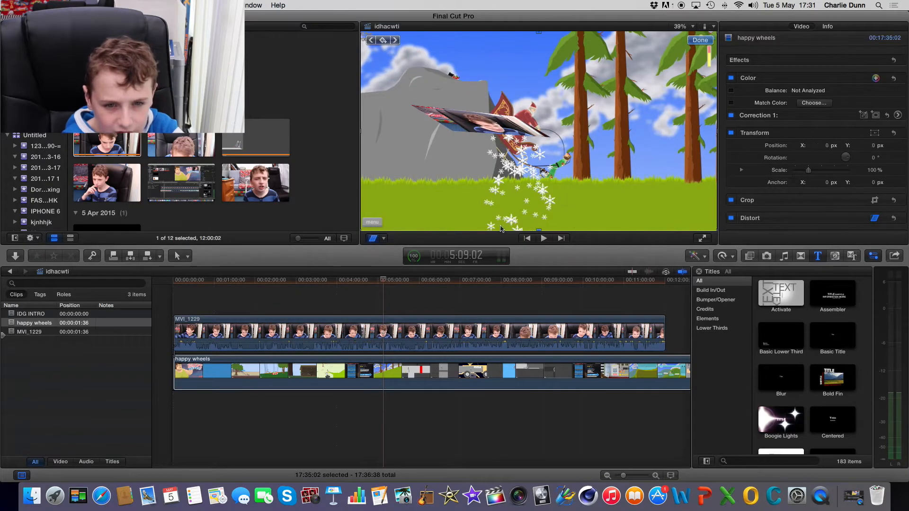
mouse_move(478, 128)
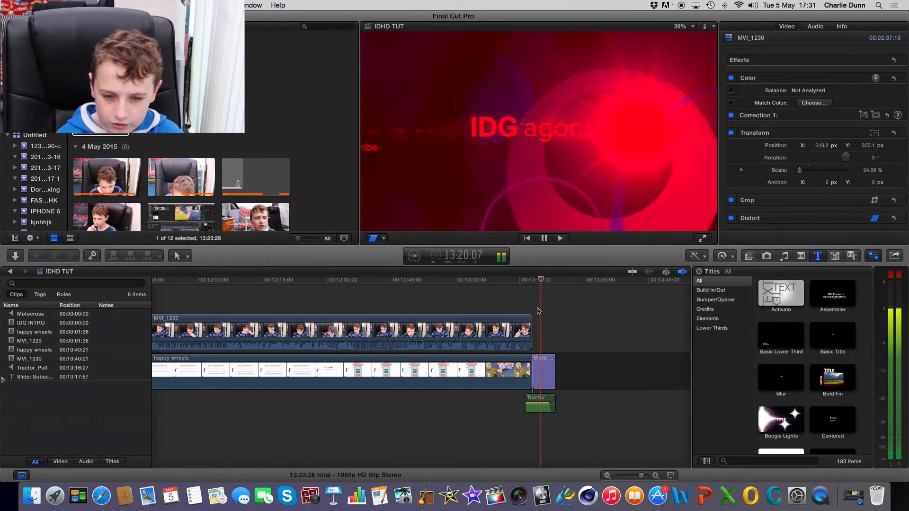
Select the closing 'IDG IDragon Gaming' Subscribe title clip in IDHD TUT.
click(543, 238)
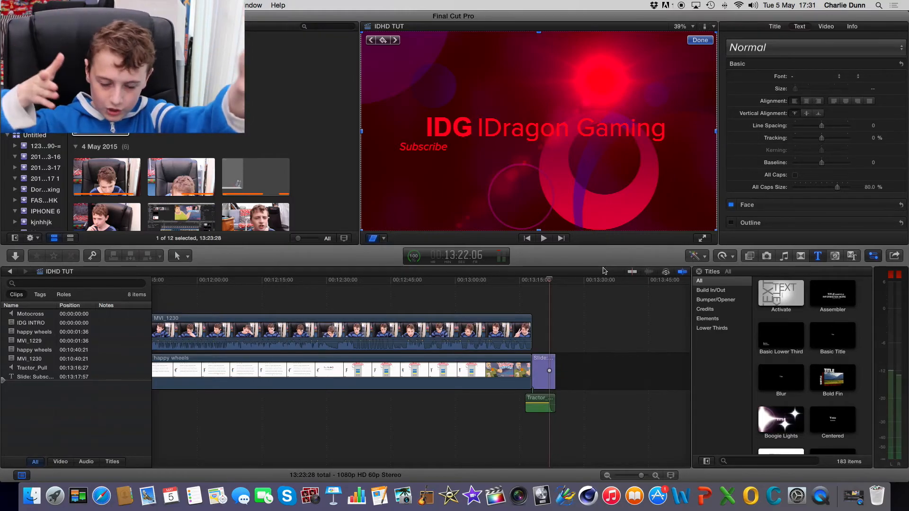
mouse_move(371, 399)
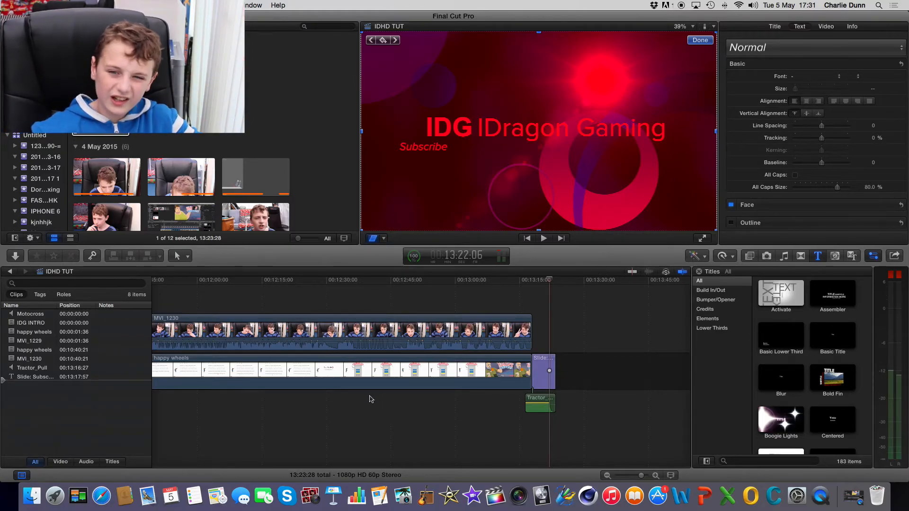